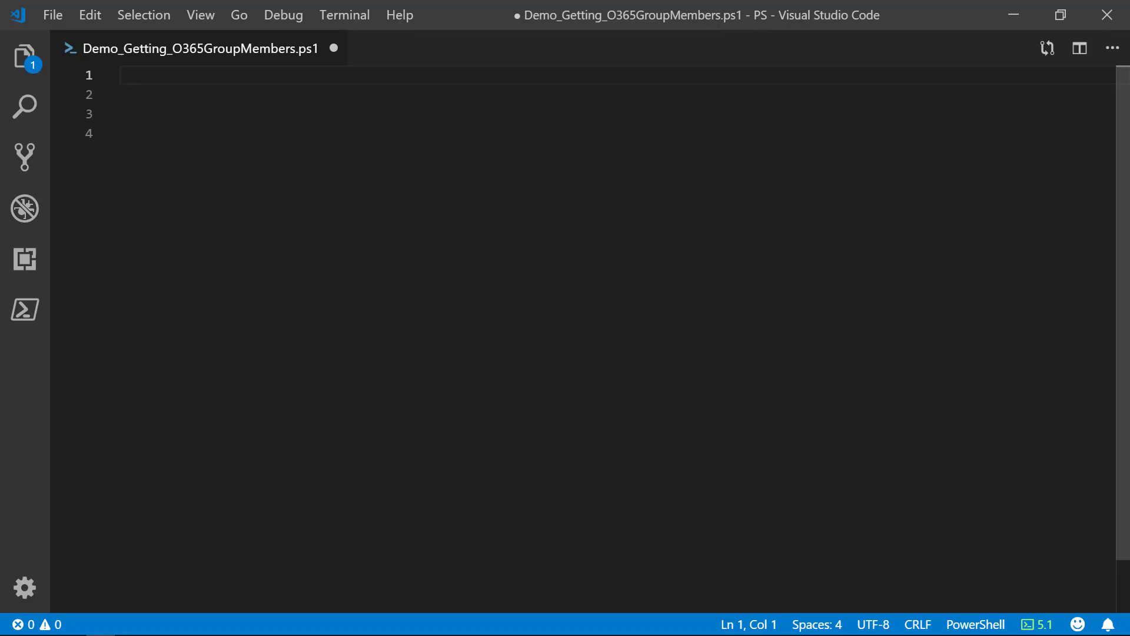
- Type the '# Connect to Azure AD' comment opening the script
type("# Connect to Azure AD")
left_click(618, 95)
type("Connect-AzureAD")
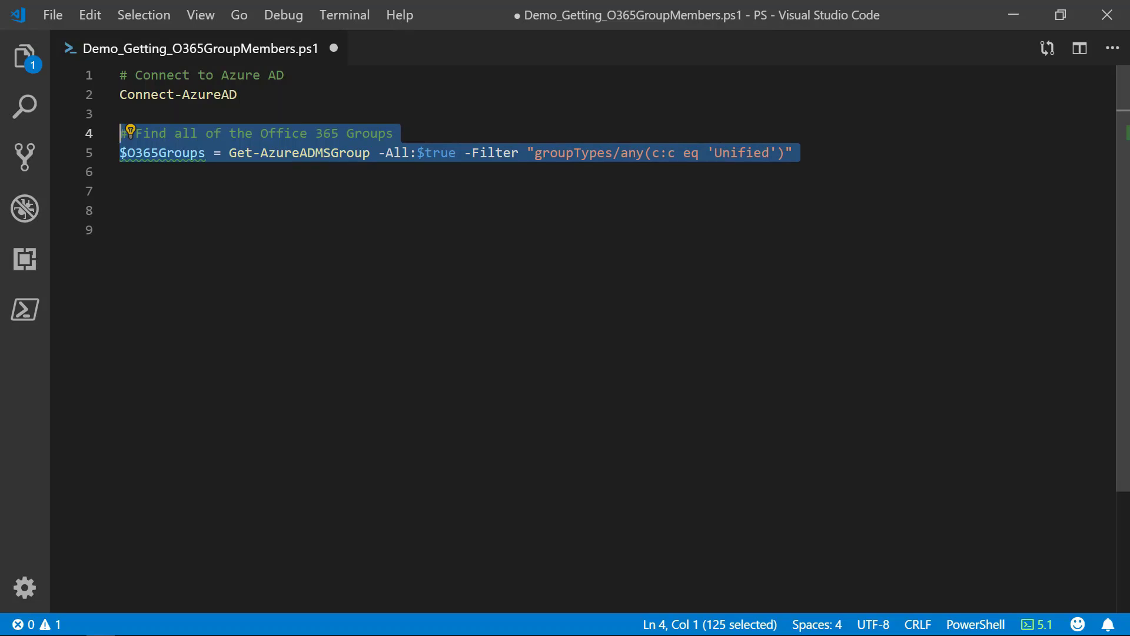
- Run the group query lines with F8 to count the Office 365 groups
key("F8")
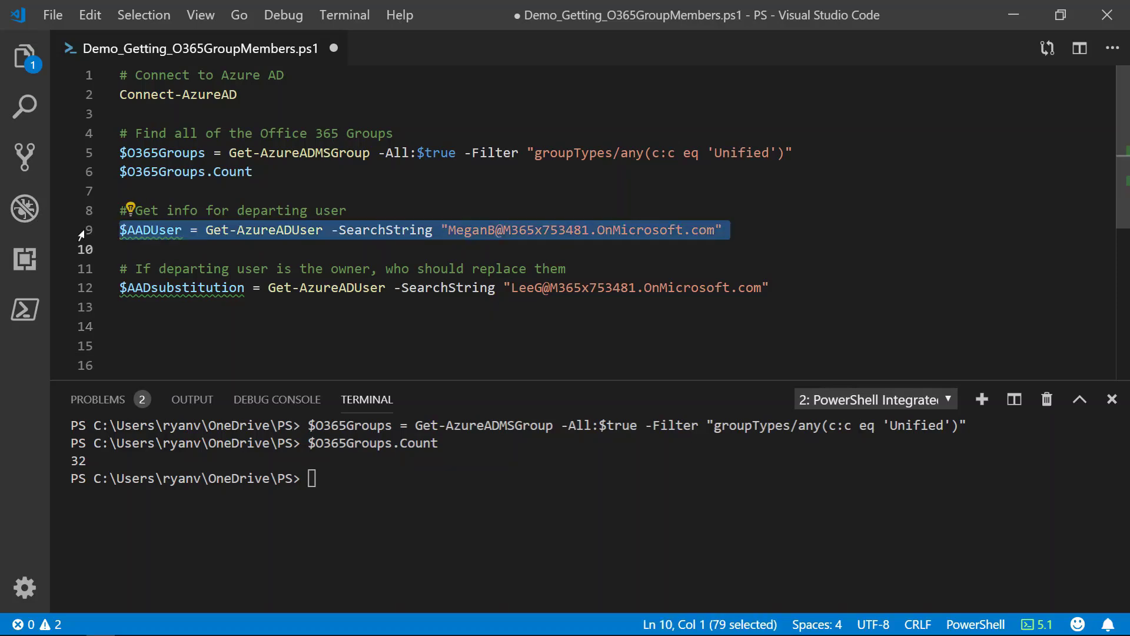
- Run the two Get-AzureADUser lookup lines, then select lines in the editor
key("F8")
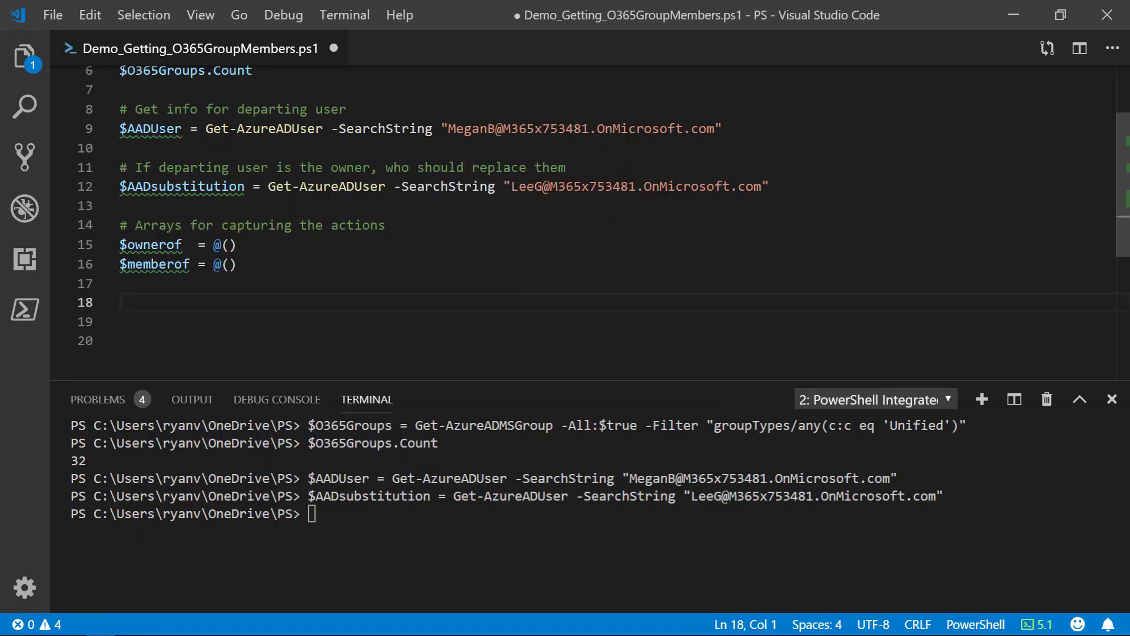
left_click_drag(120, 244, 120, 274)
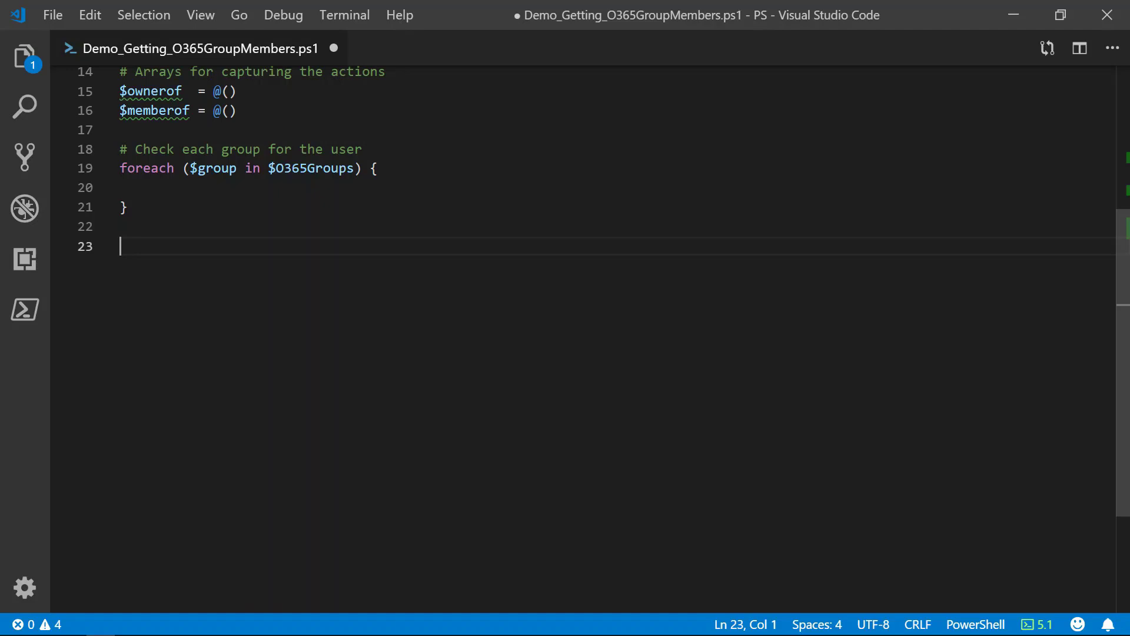
type("$members = (Get-AzureADGroupMember -ObjectId $group.id).UserPrincipalName")
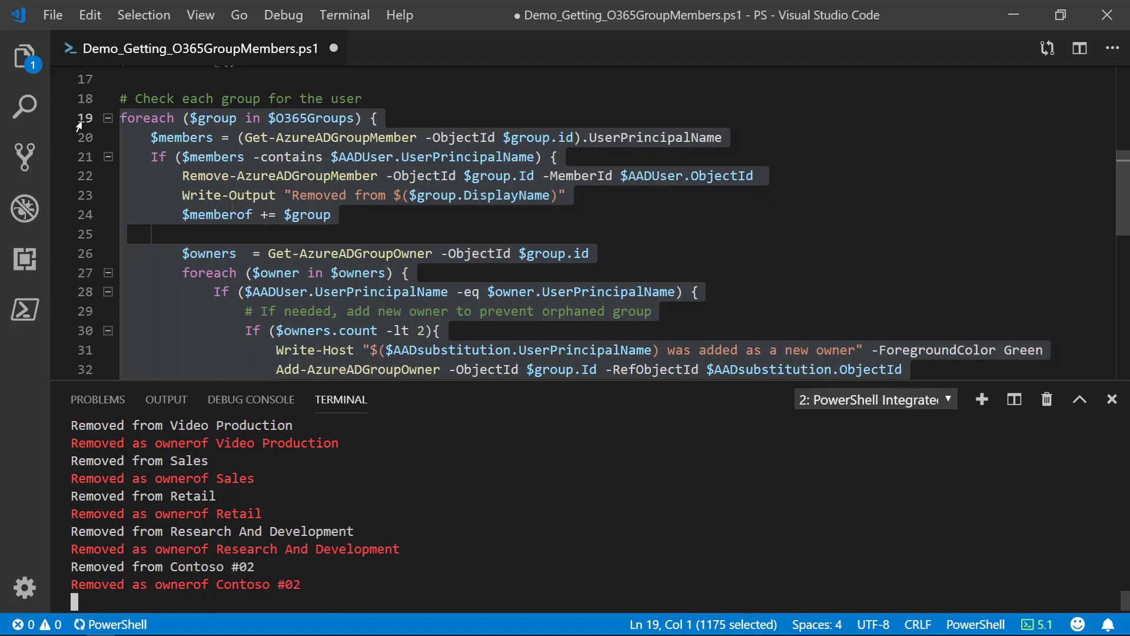
- Scroll through the terminal output of the foreach loop run
scroll("down", 3)
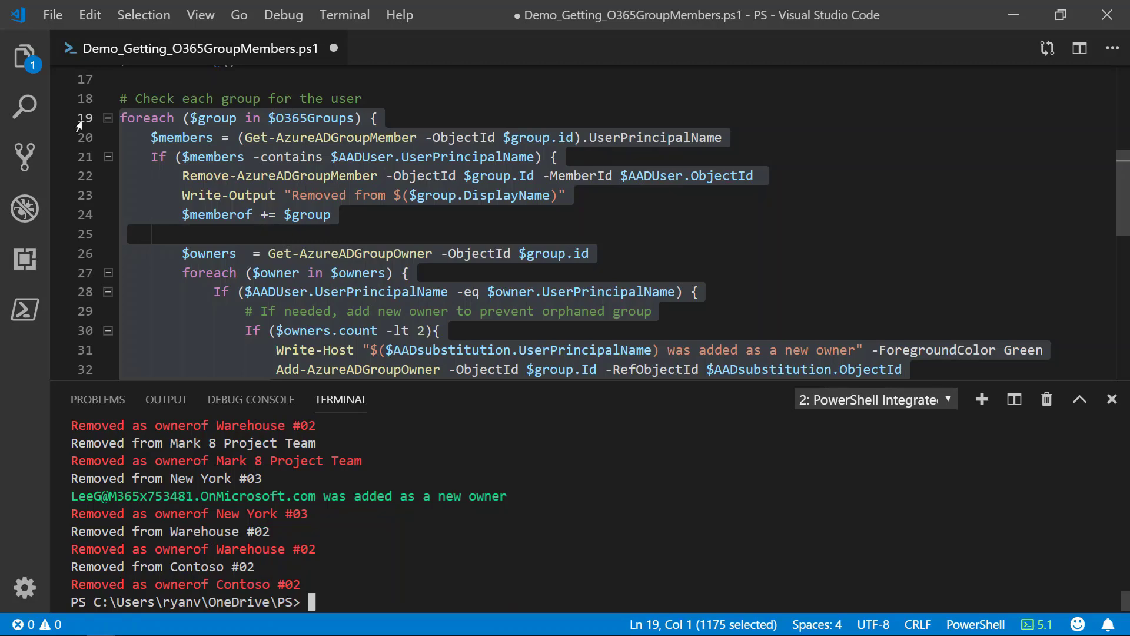
mouse_move(394, 565)
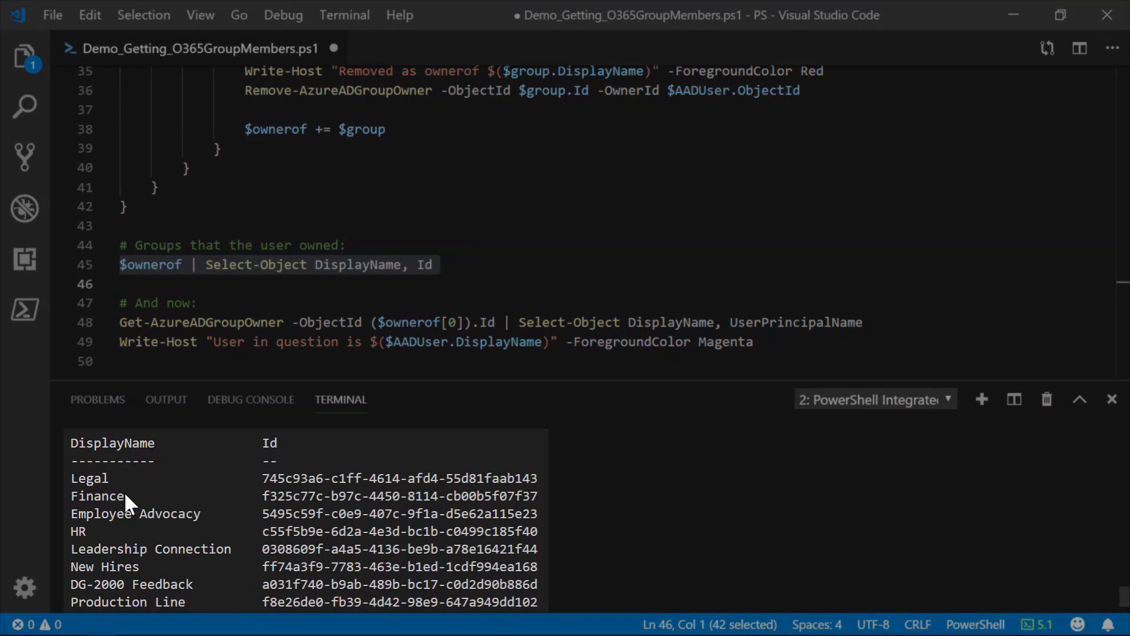
- Select a group name in the owned-groups output listing
double_click(89, 477)
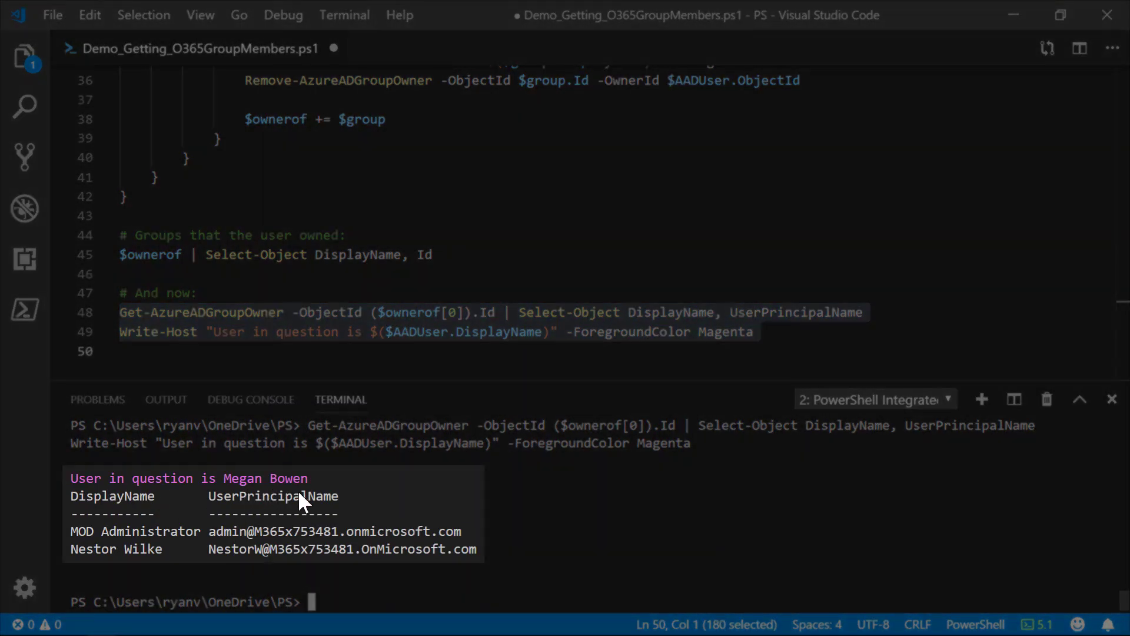
mouse_move(106, 558)
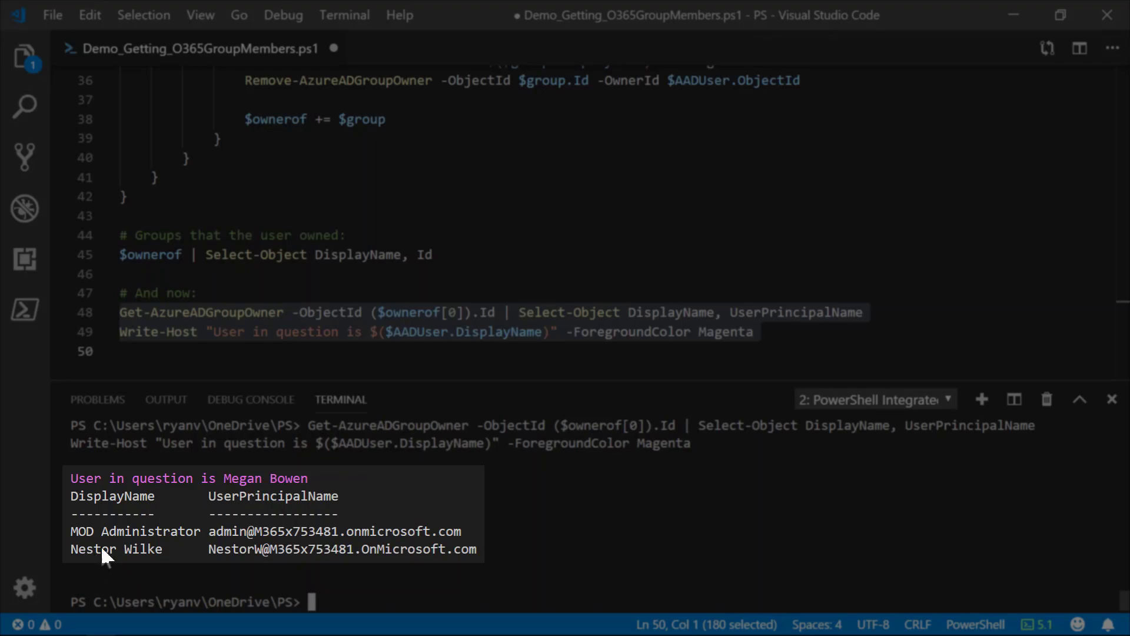
mouse_move(311, 569)
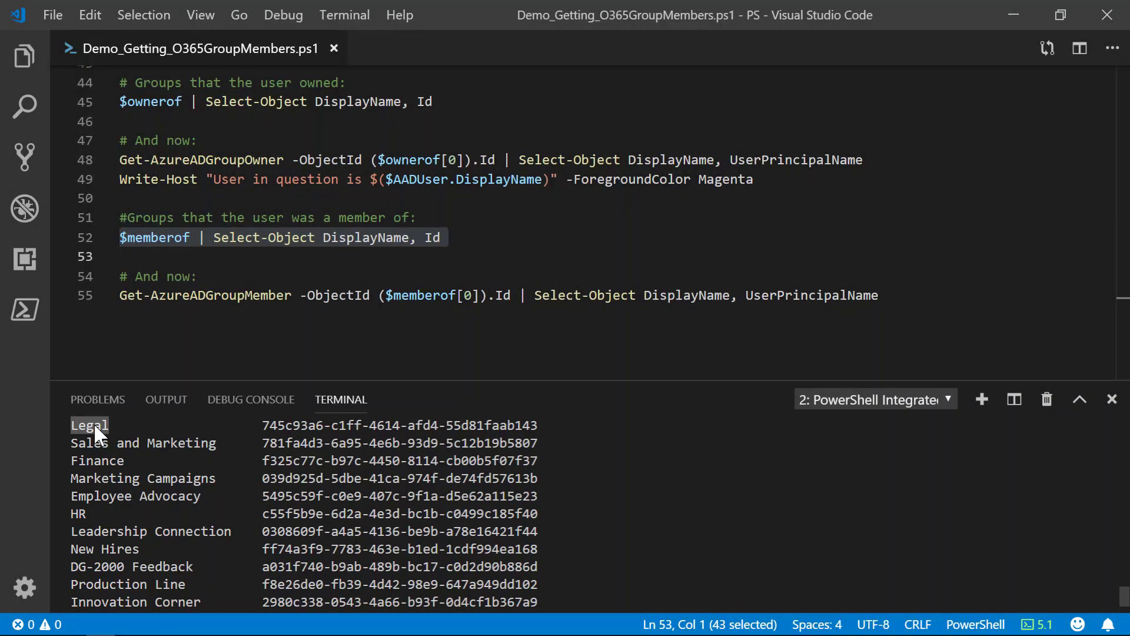
mouse_move(141, 471)
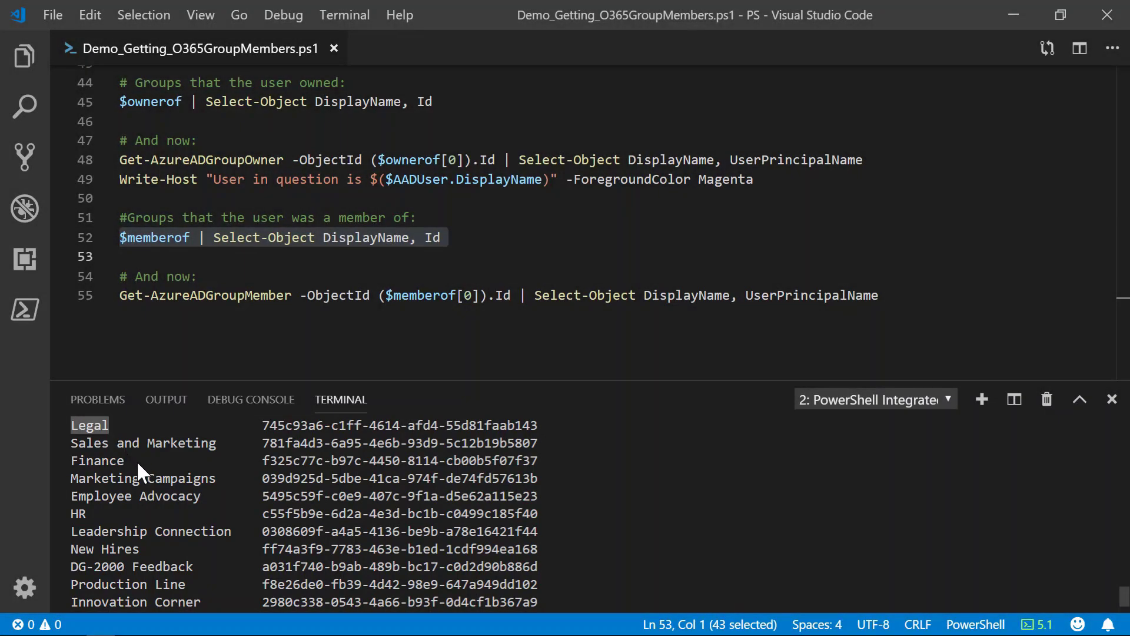